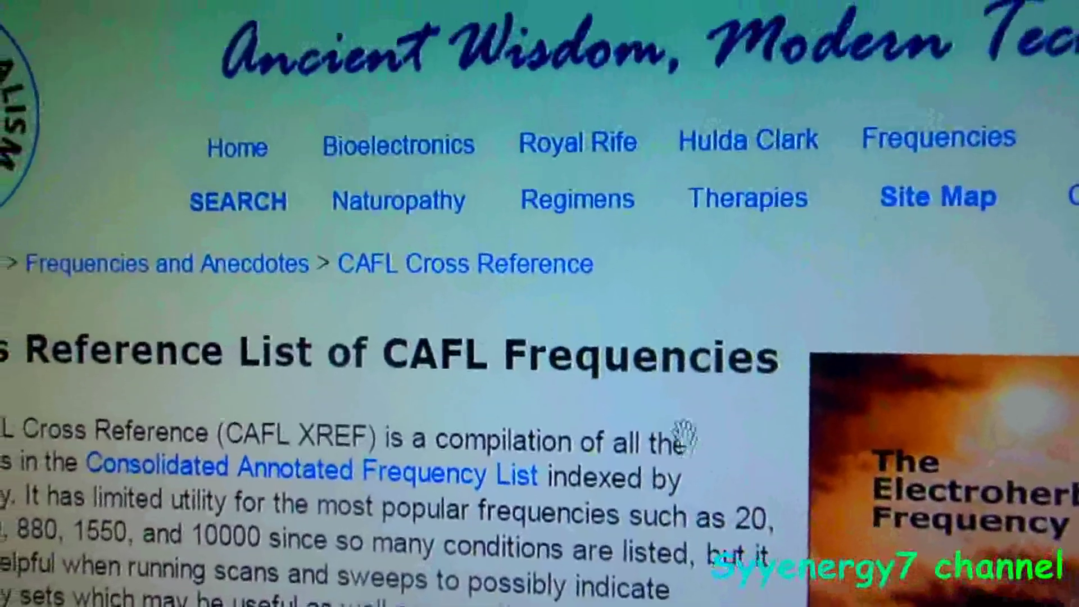
scroll("down", 3)
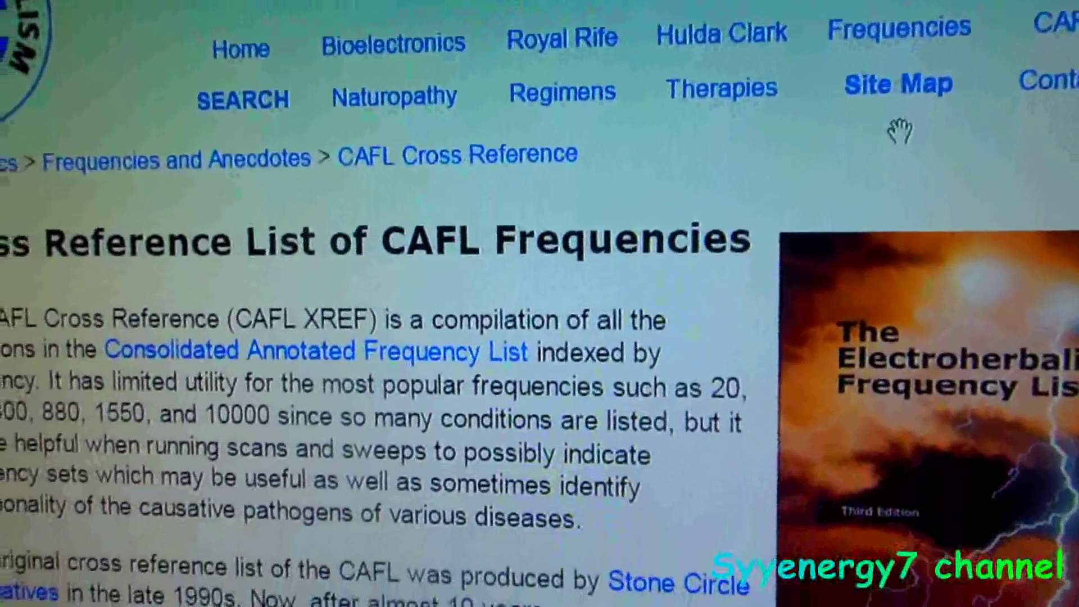